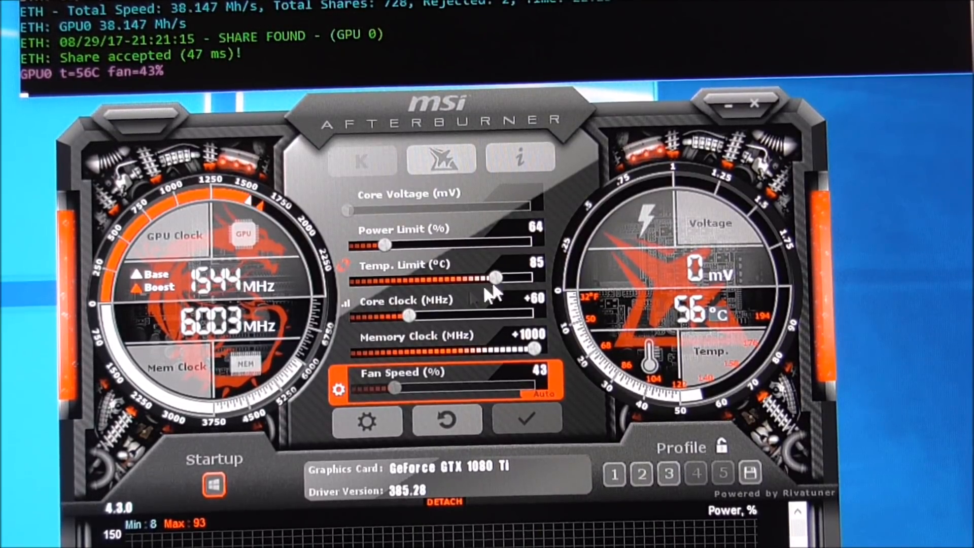
mouse_move(345, 214)
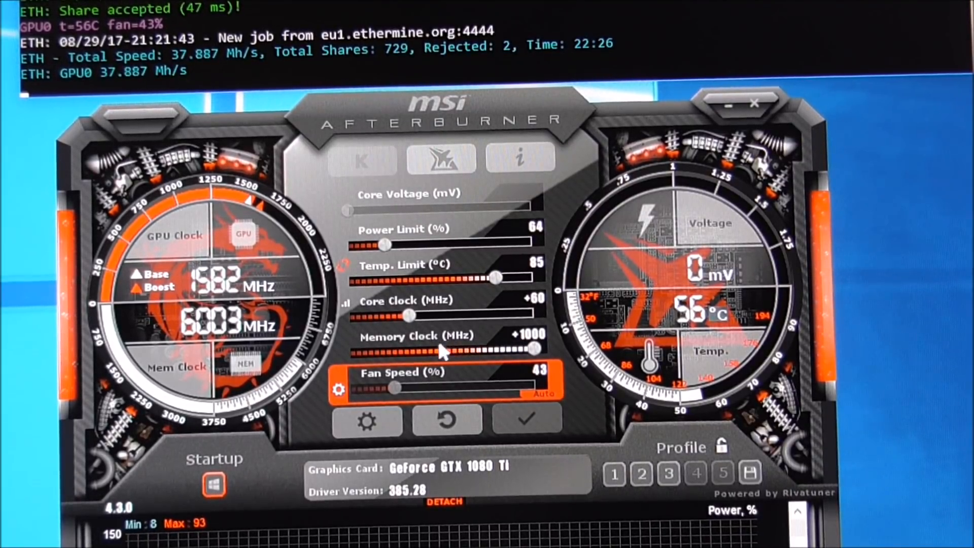
mouse_move(447, 354)
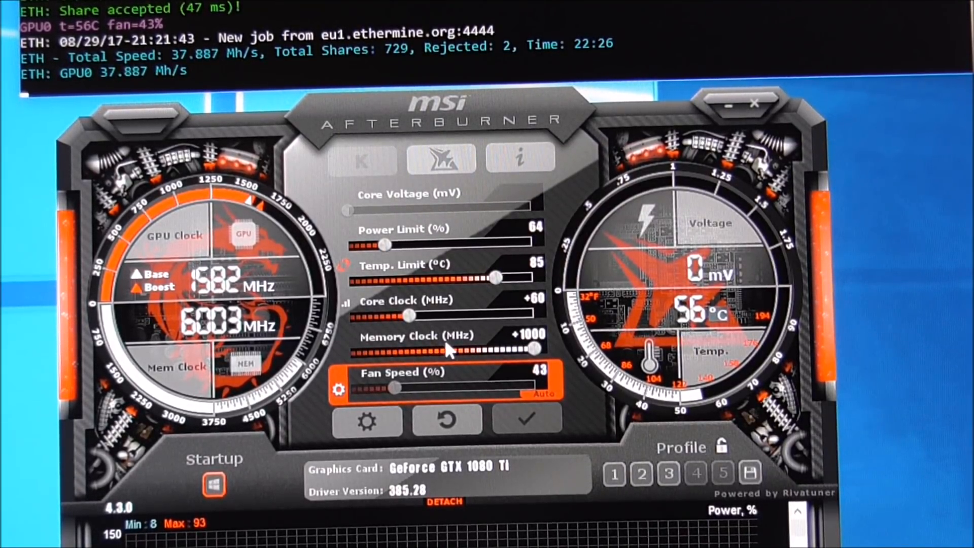
mouse_move(227, 348)
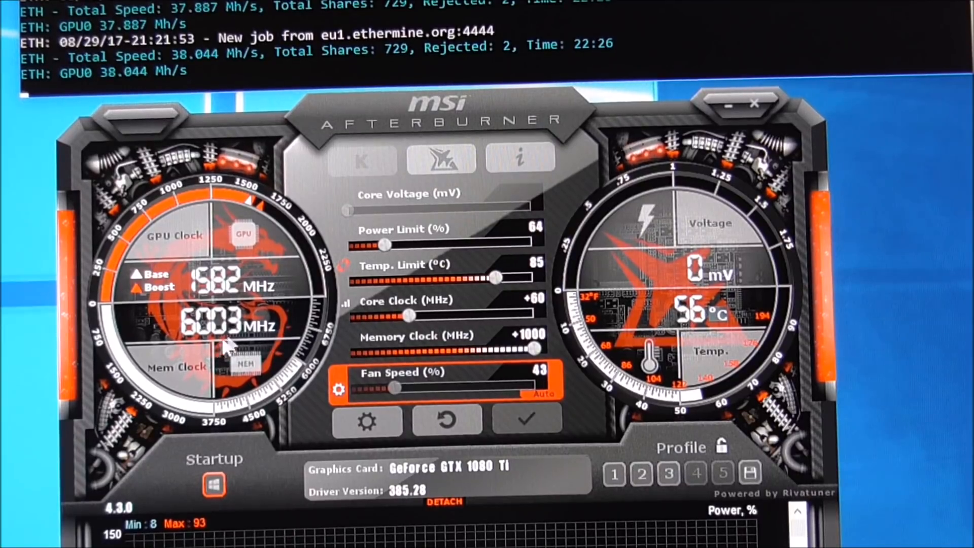
mouse_move(341, 106)
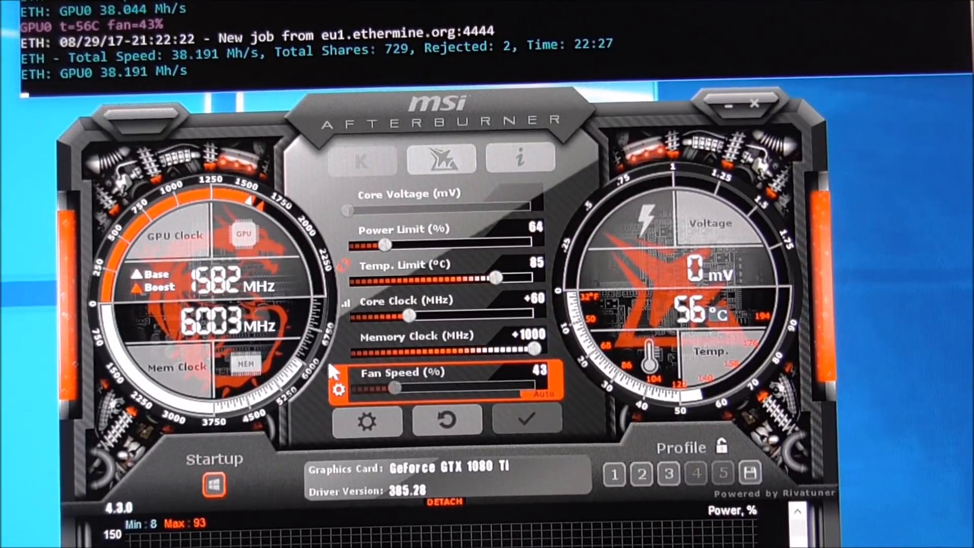
mouse_move(404, 357)
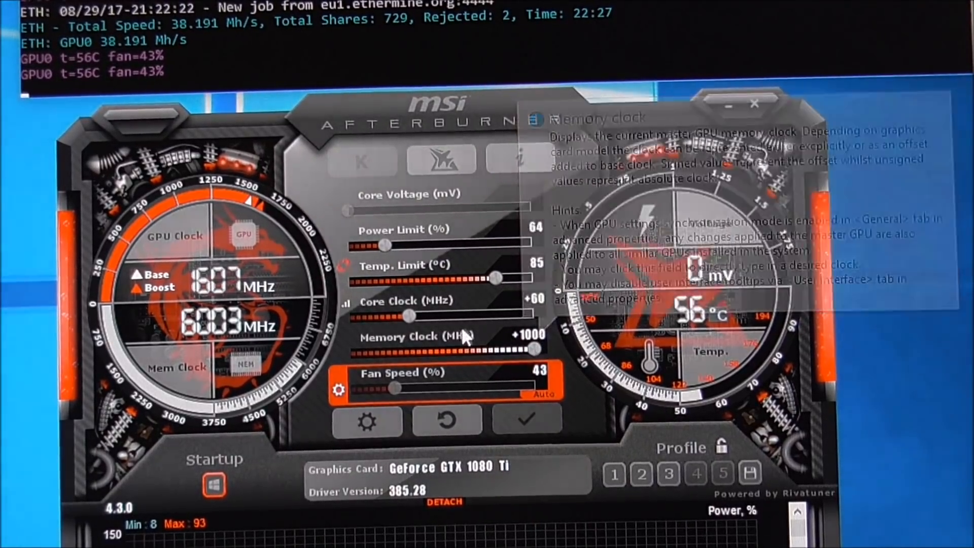
mouse_move(559, 105)
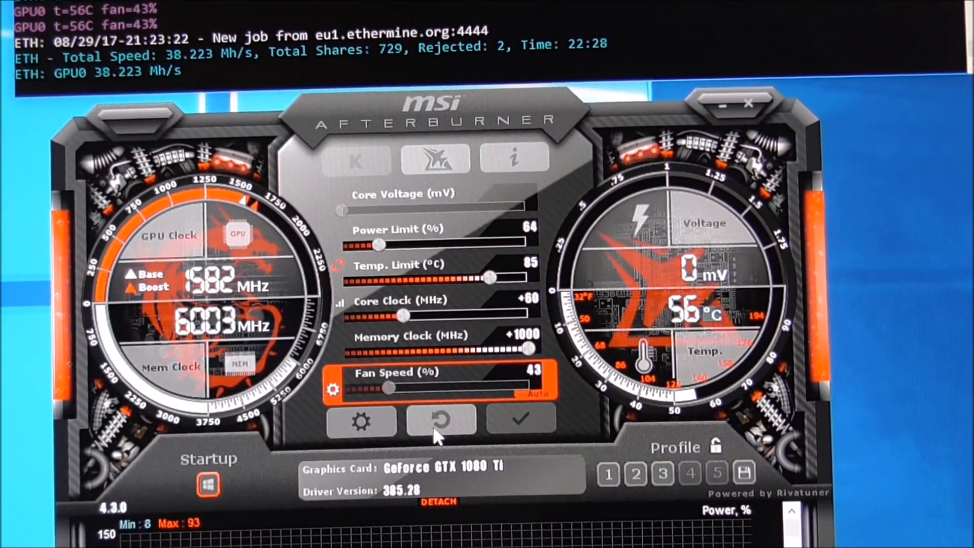
mouse_move(441, 421)
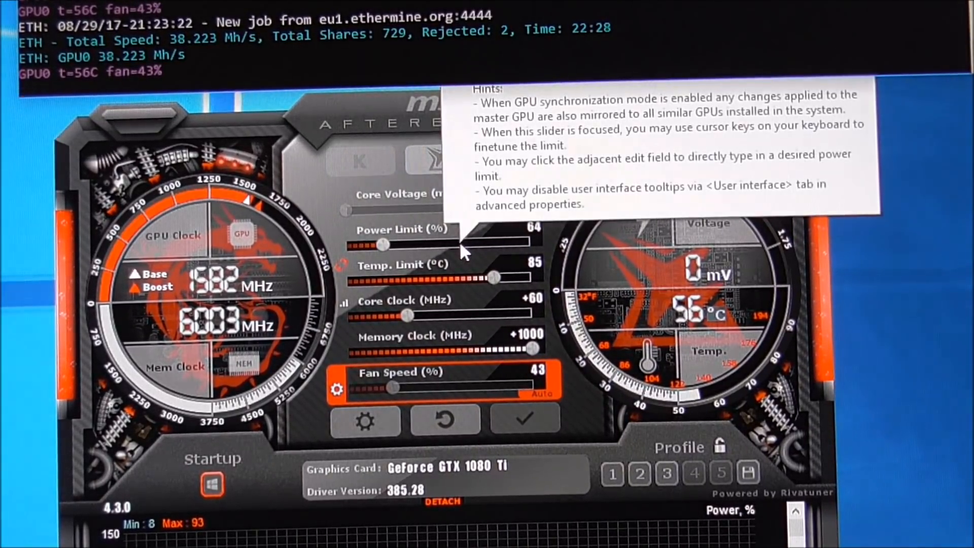
mouse_move(341, 257)
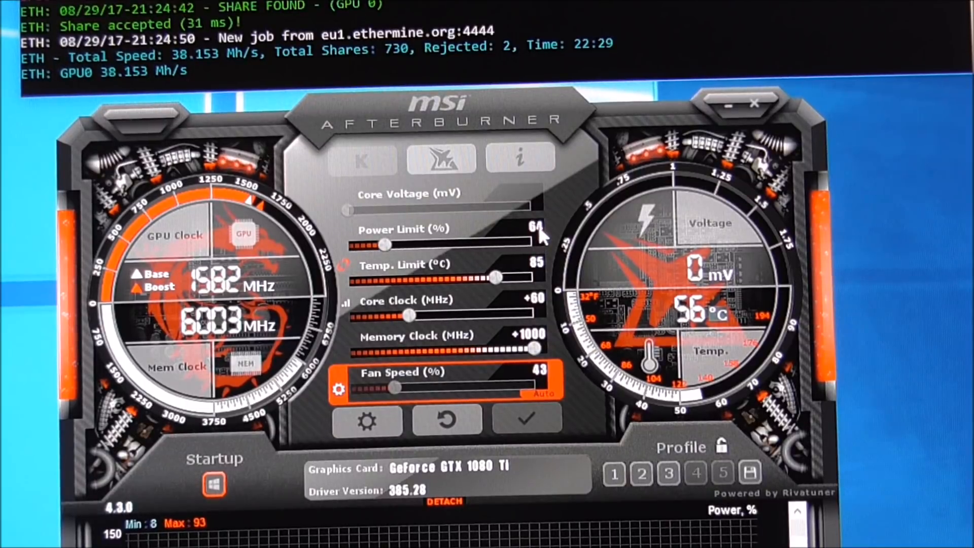
mouse_move(545, 244)
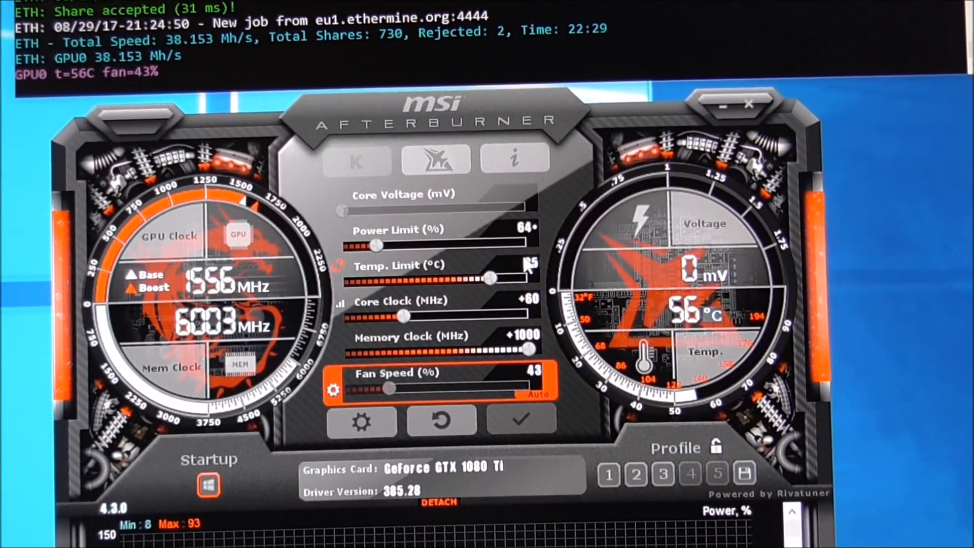
Apply the 64% power limit, +60 core and +1000 memory clock to the card
left_click(522, 422)
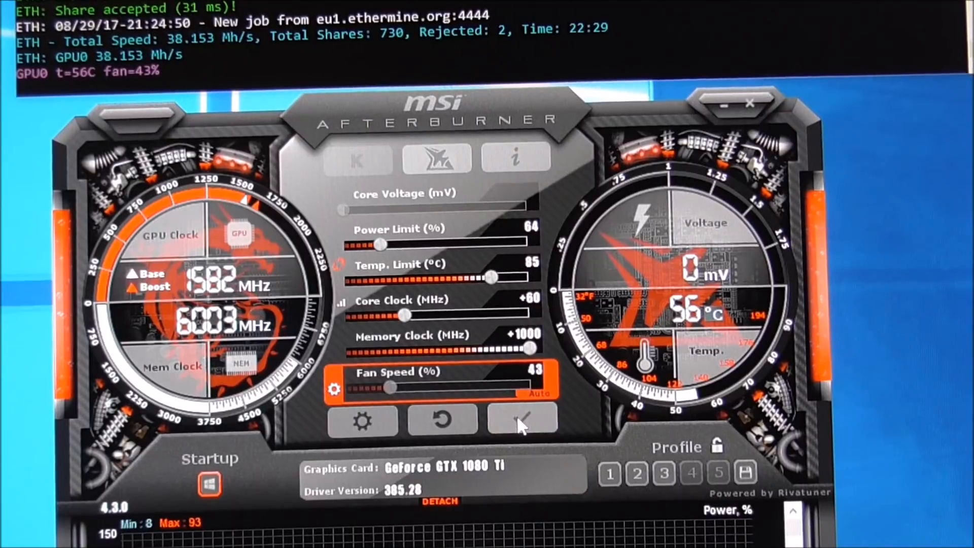
left_click(522, 418)
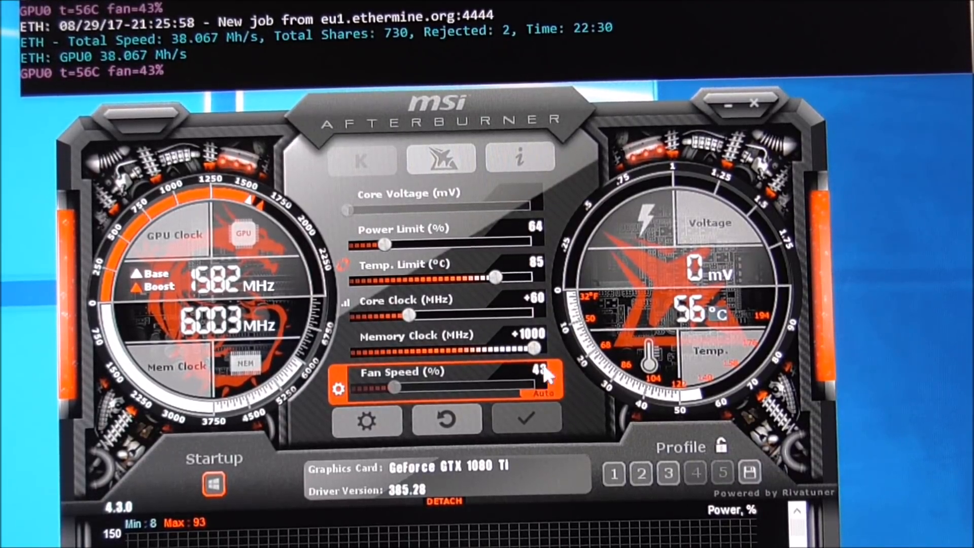
mouse_move(466, 390)
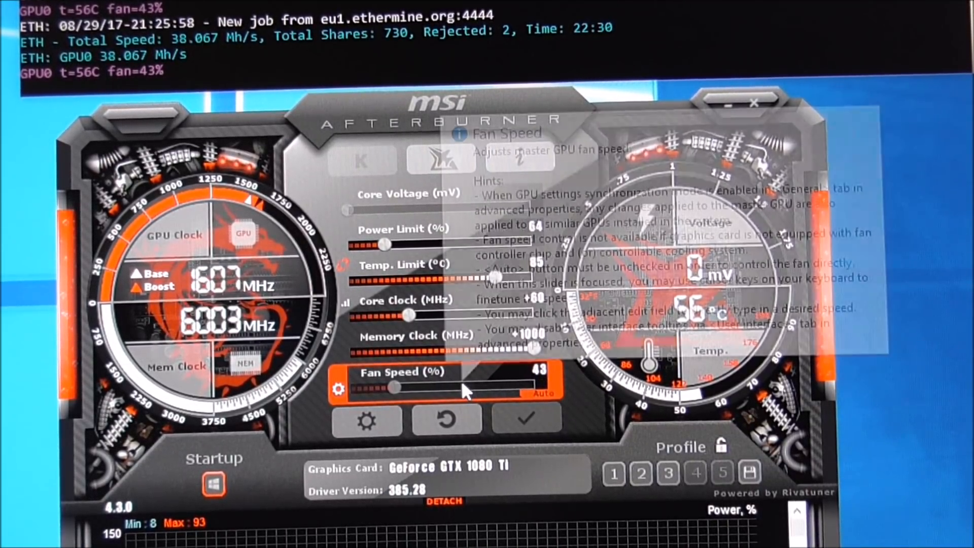